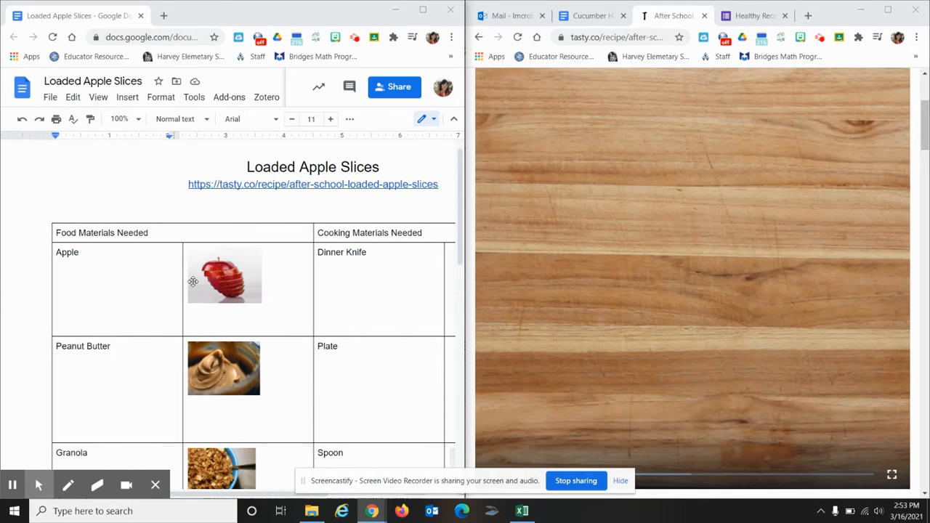
pyautogui.moveTo(234, 291)
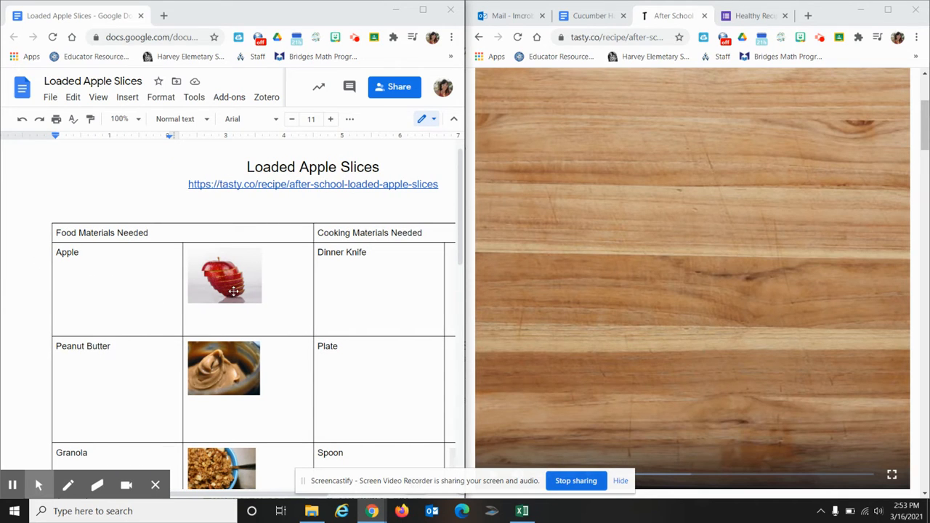
pyautogui.moveTo(280, 296)
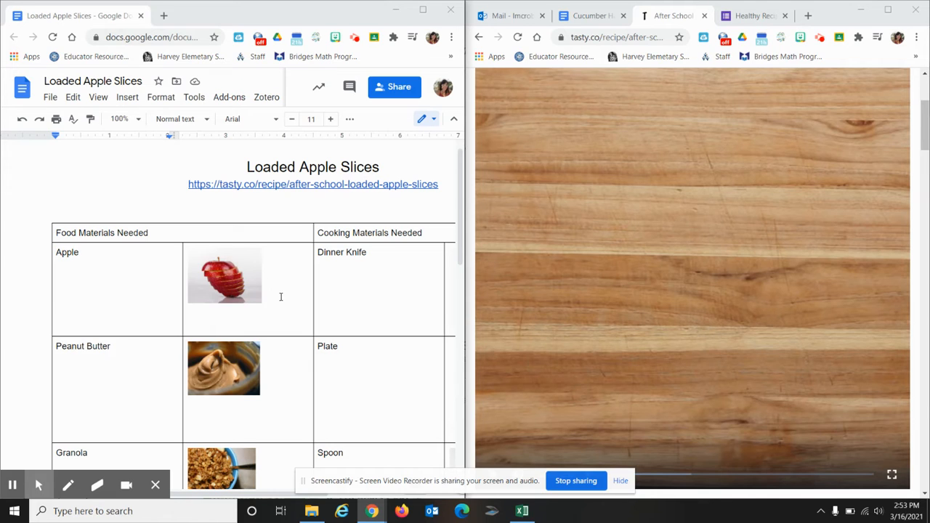
pyautogui.moveTo(186, 389)
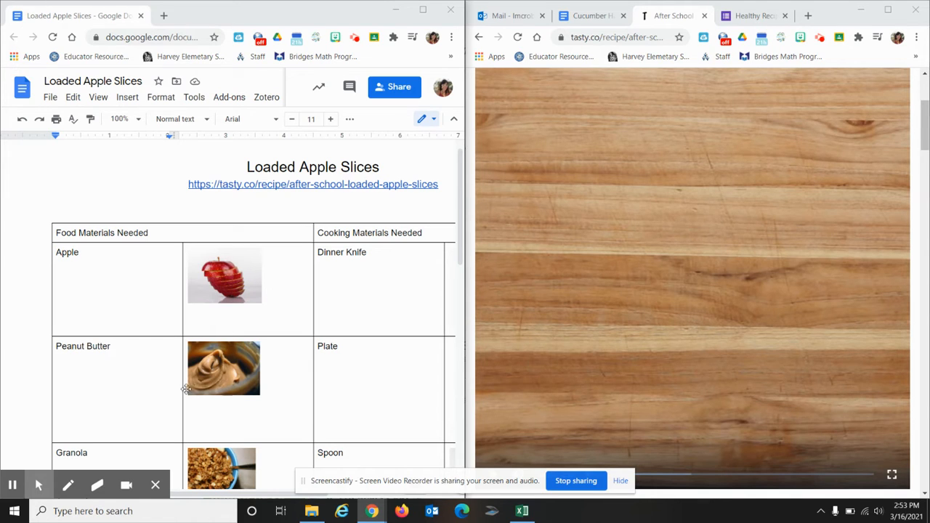
# Scroll through the Loaded Apple Slices doc's materials and step tables.
pyautogui.scroll(-3)
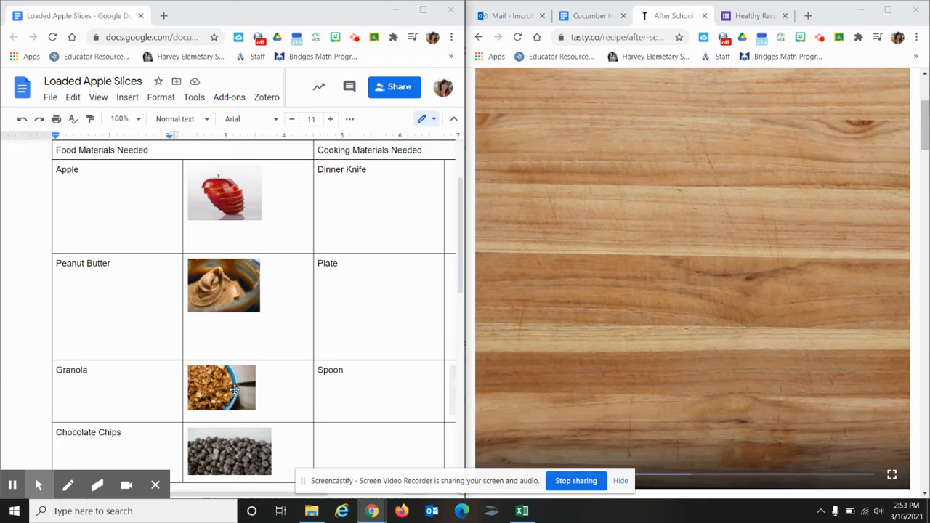
pyautogui.scroll(-3)
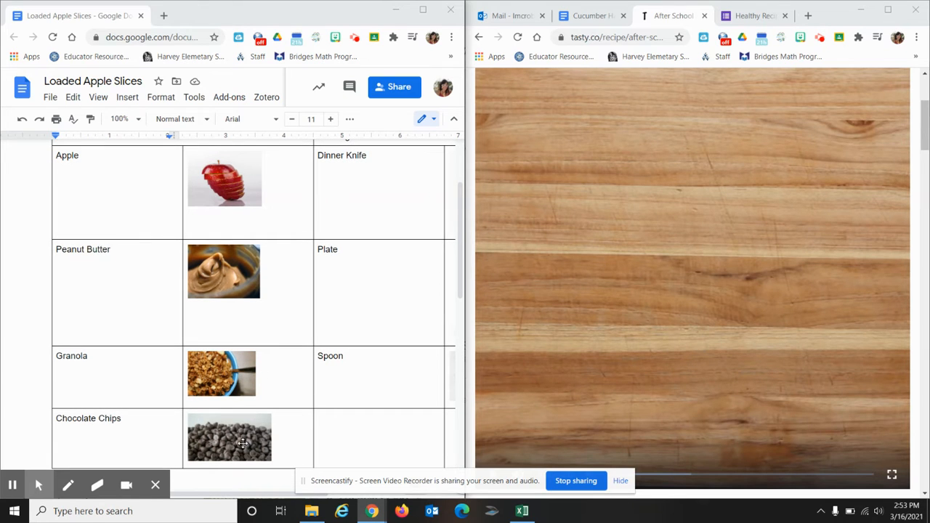
pyautogui.hscroll(3)
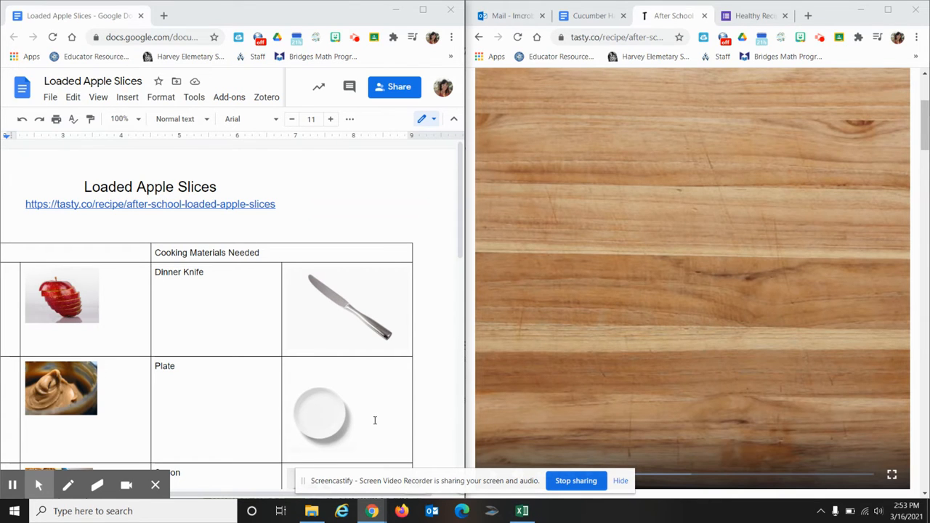
pyautogui.scroll(-3)
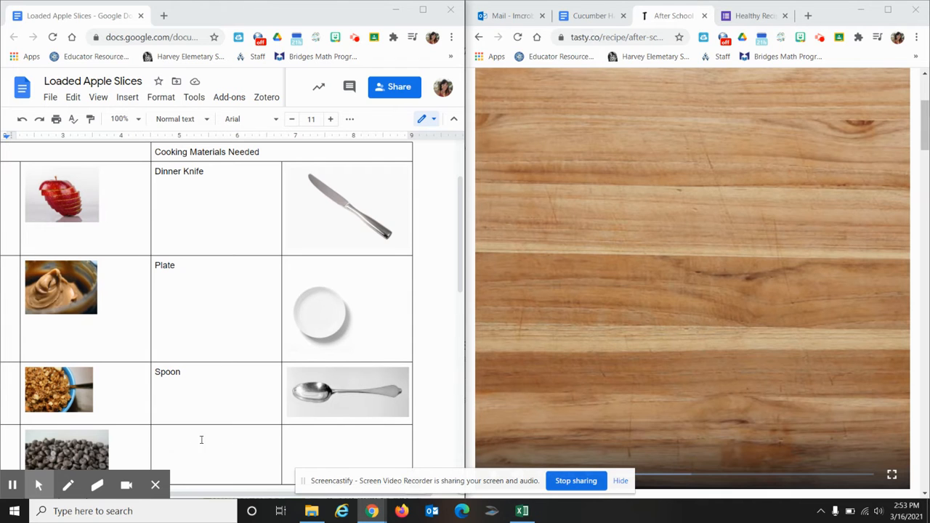
pyautogui.scroll(-3)
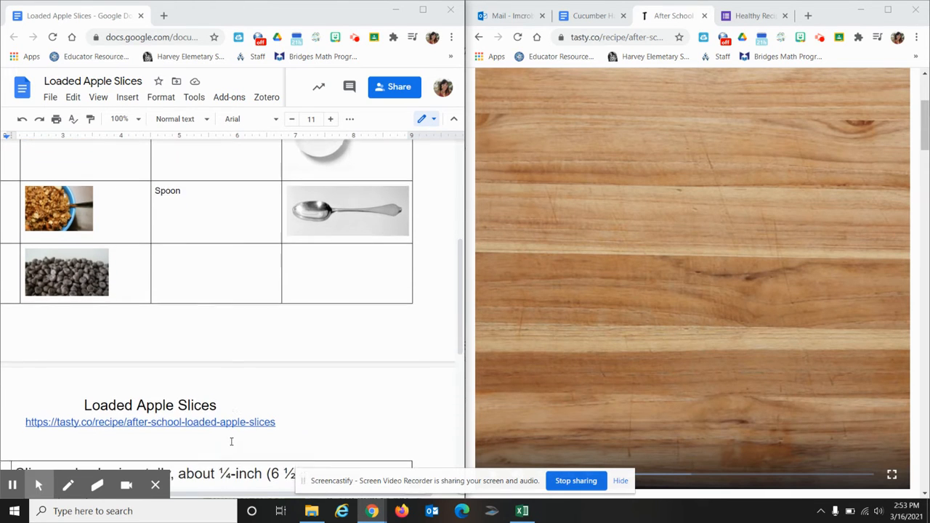
pyautogui.scroll(-3)
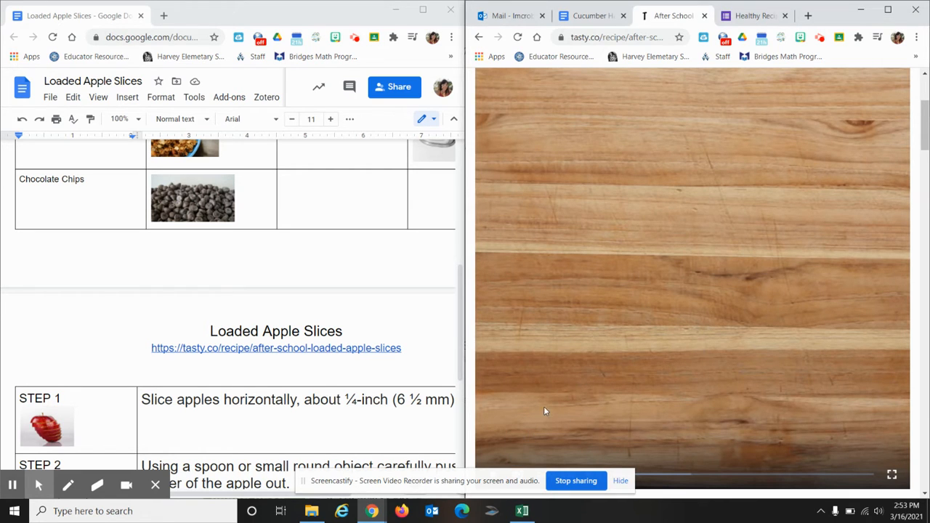
pyautogui.moveTo(615, 377)
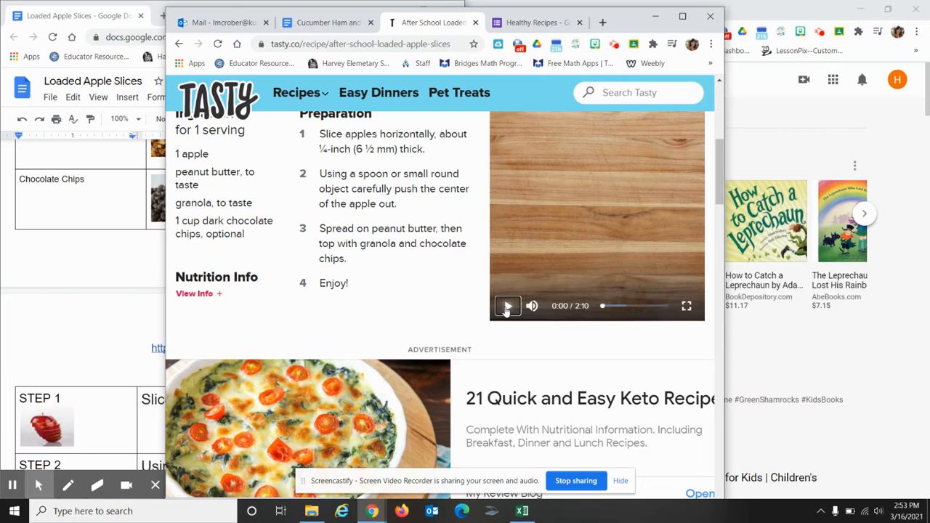
# Play the Tasty video through slicing and coring the apple, then pause it.
pyautogui.click(507, 305)
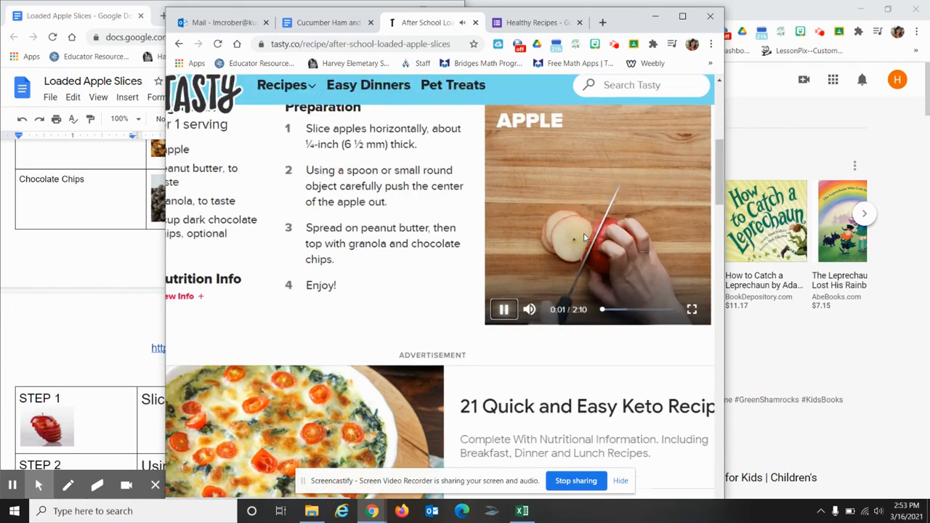
pyautogui.scroll(-3)
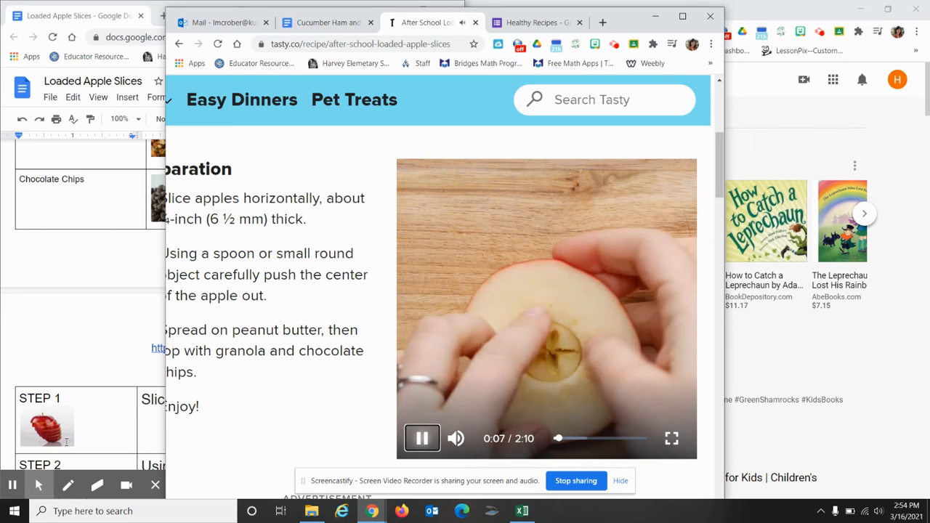
pyautogui.click(421, 437)
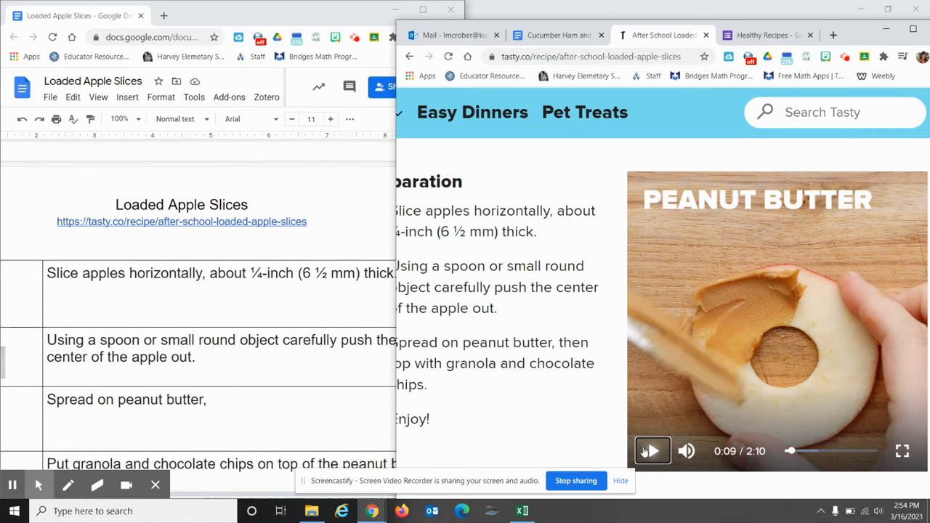
# Resume the video, pause at the granola topping around 0:13, then resume playback.
pyautogui.click(650, 451)
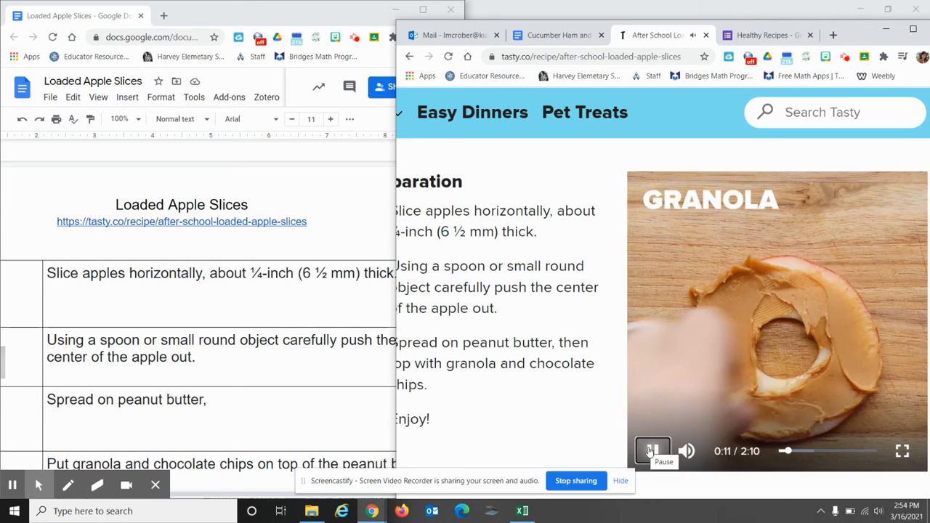
pyautogui.click(651, 450)
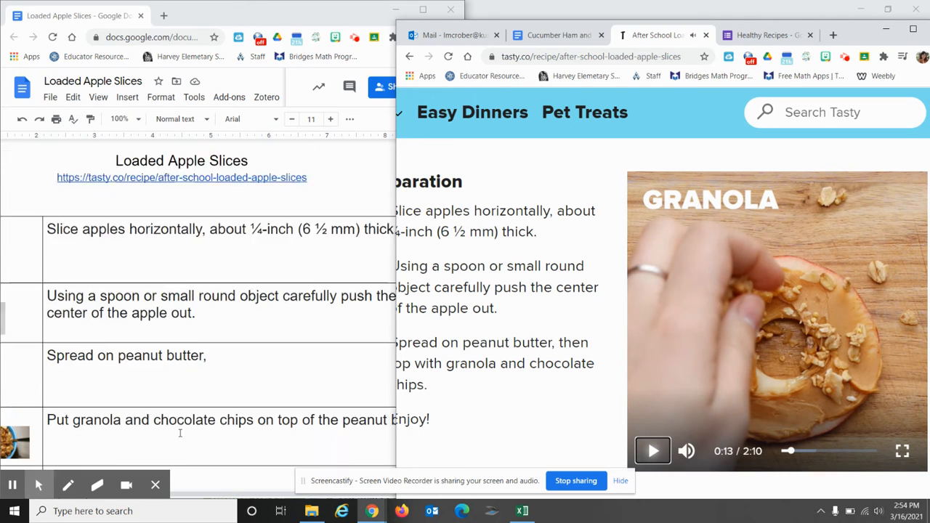
pyautogui.scroll(-3)
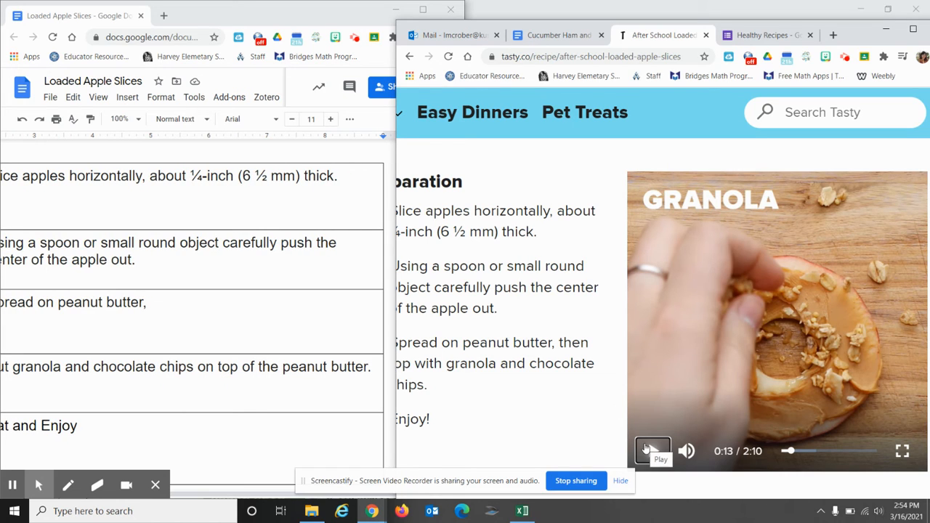
pyautogui.click(652, 451)
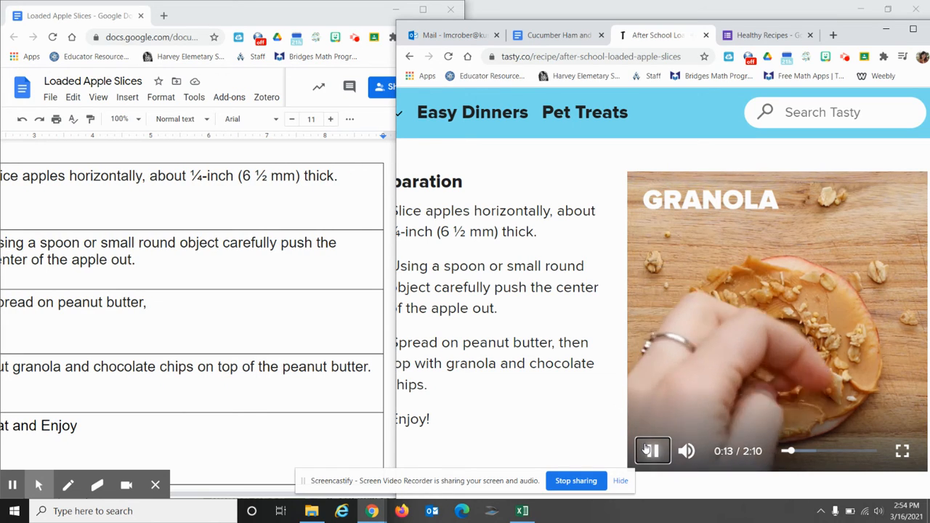